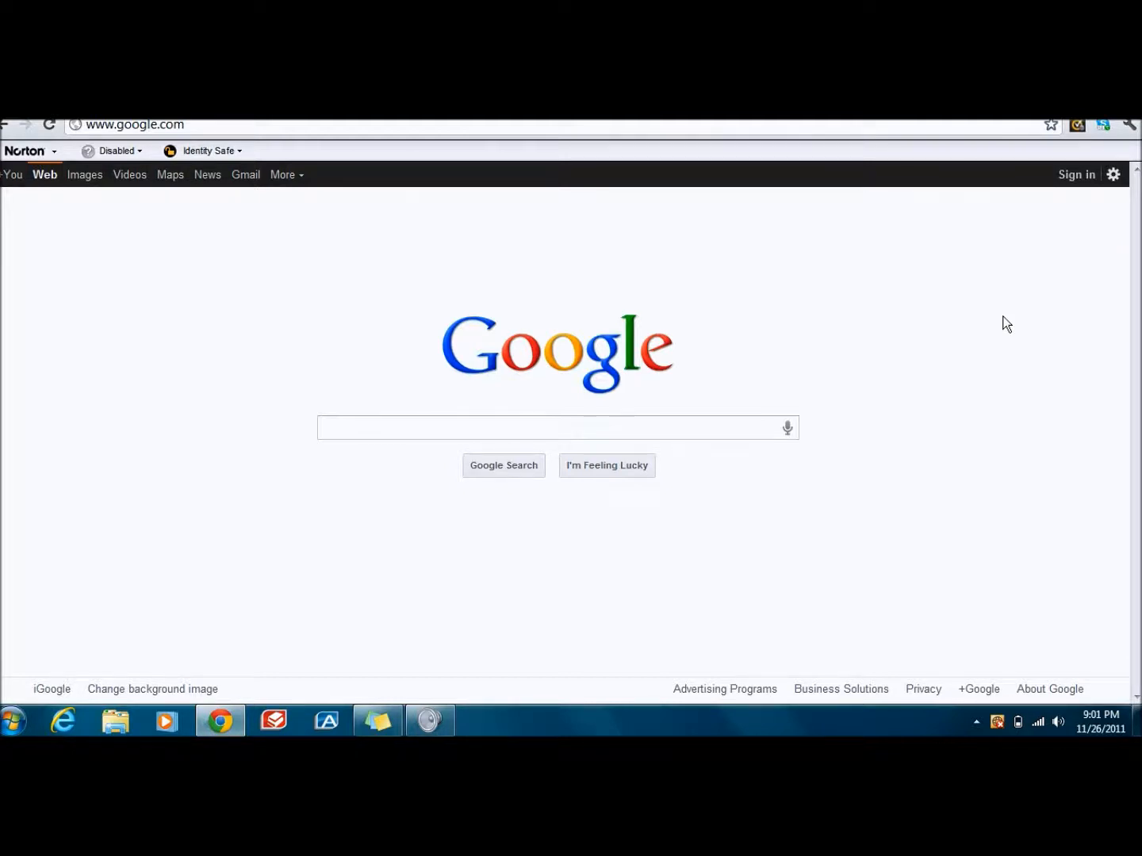
mouse_move(907, 377)
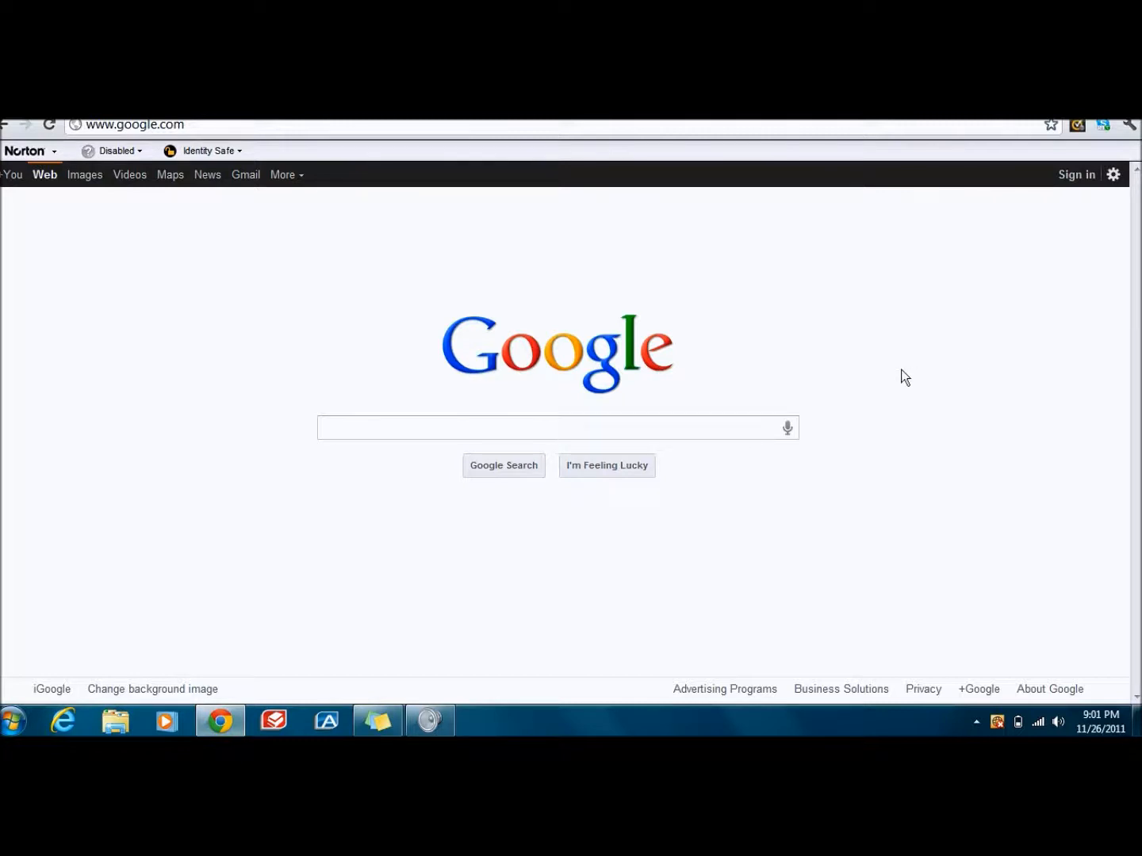
mouse_move(896, 376)
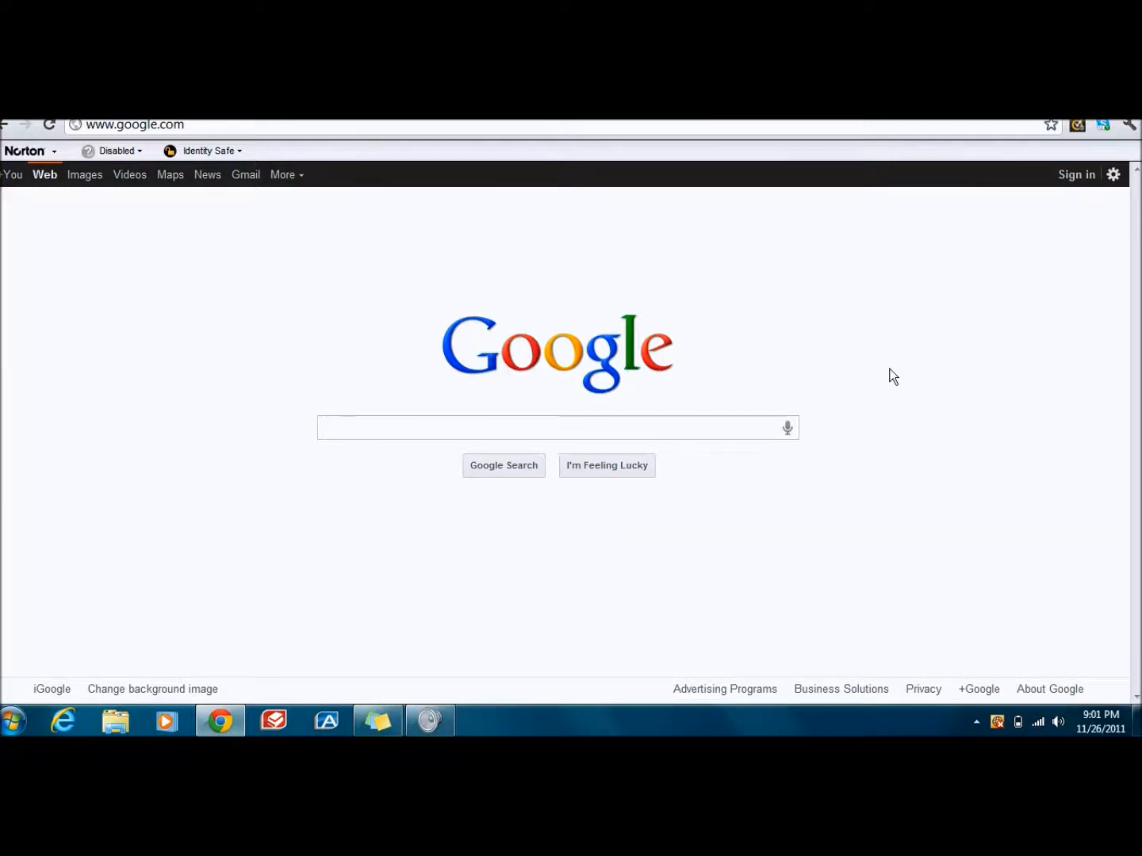
mouse_move(715, 358)
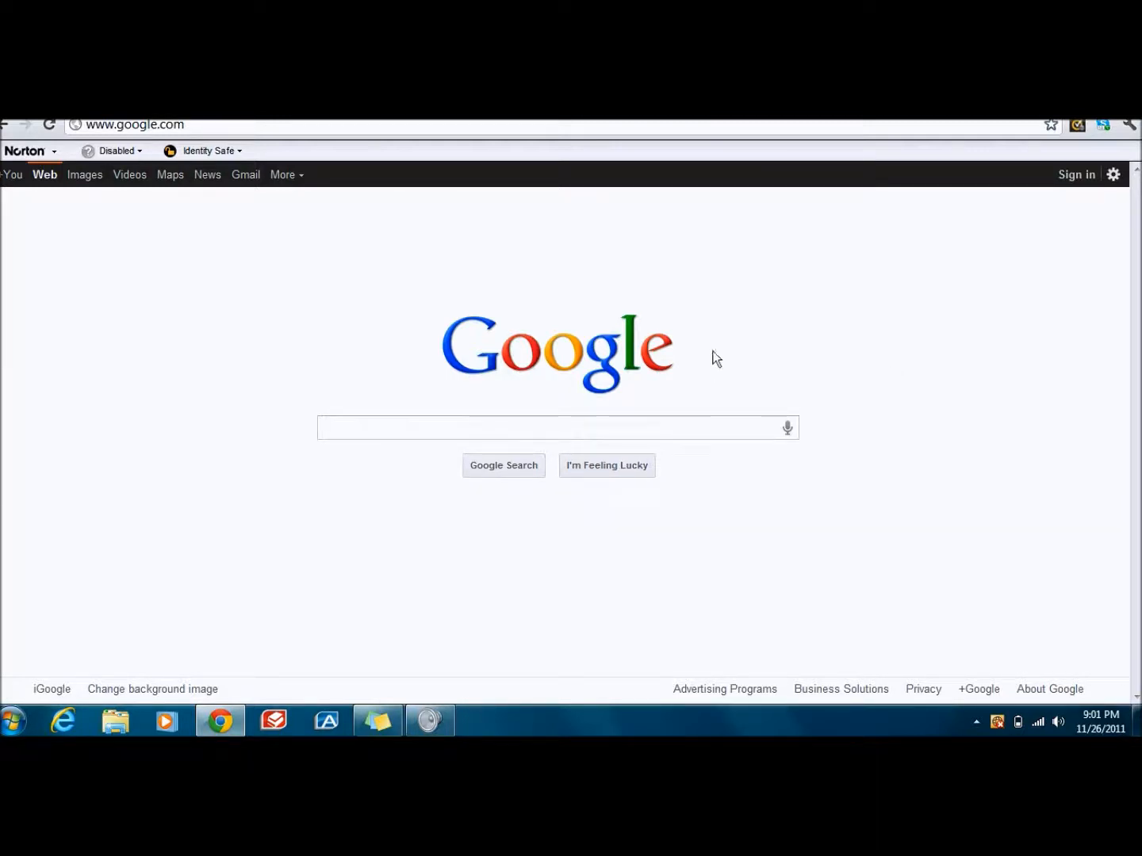
- Search Google for 'the worlds hardest game' and reach its Armor Games title screen
left_click(555, 428)
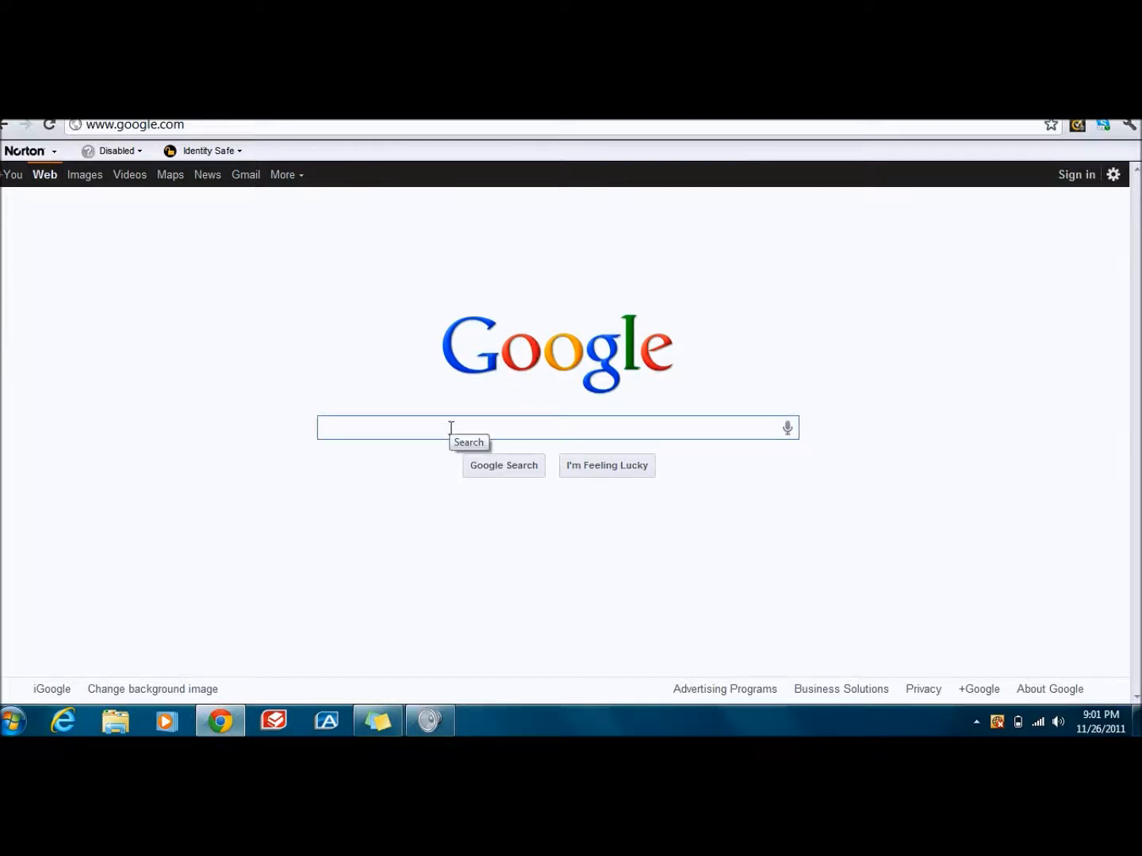
type("the wor")
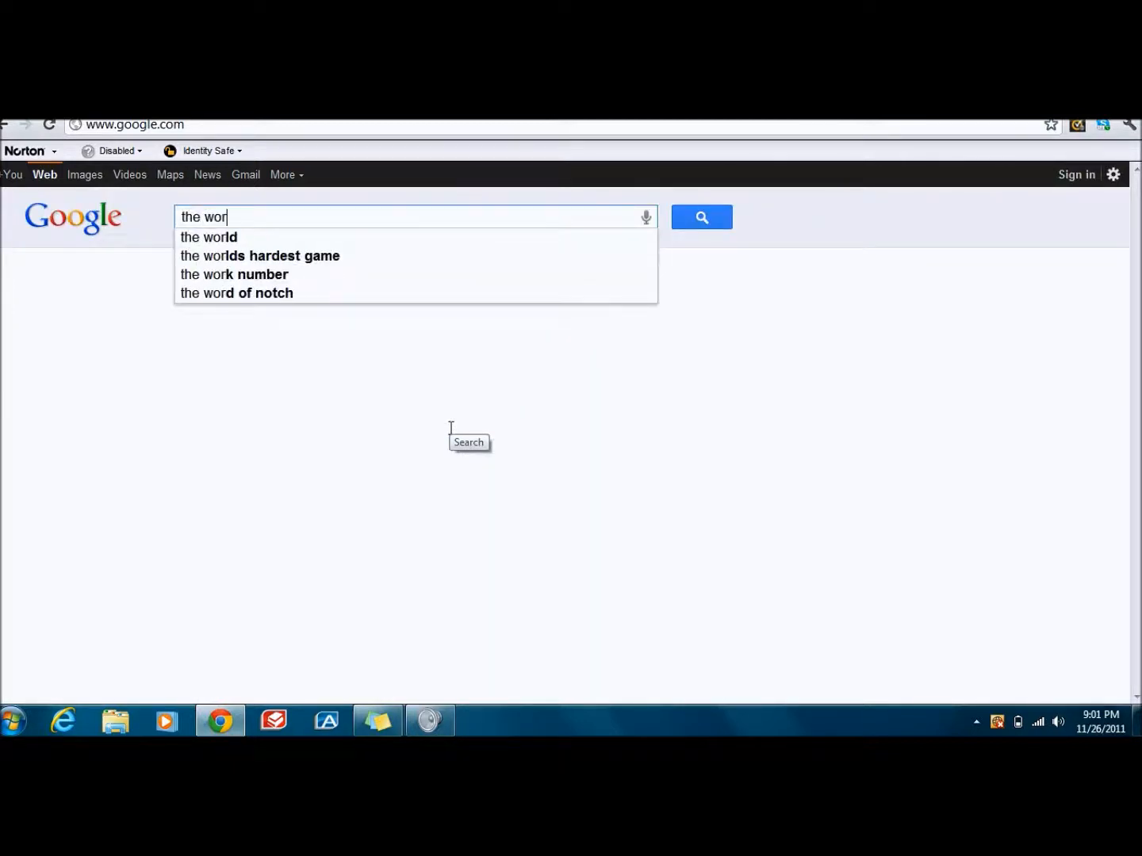
left_click(260, 255)
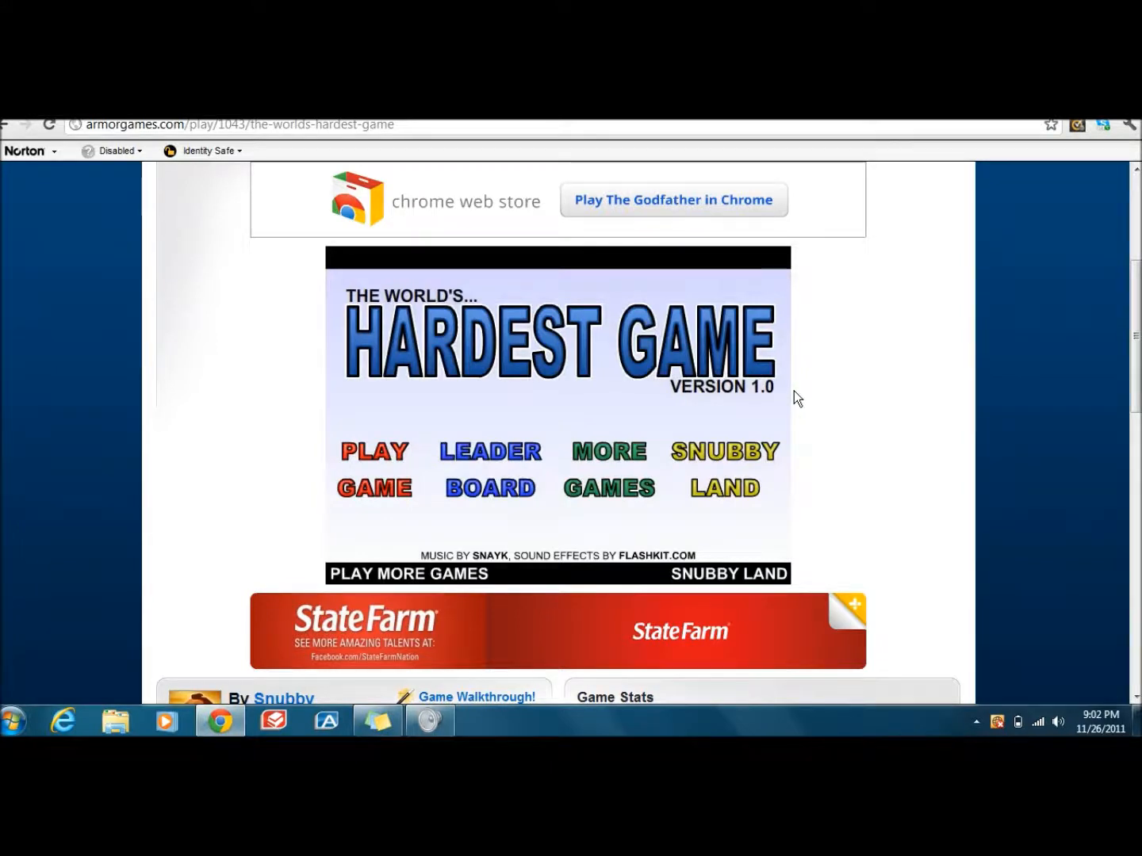
- View the game's instructions screen and return to its title menu
left_click(374, 469)
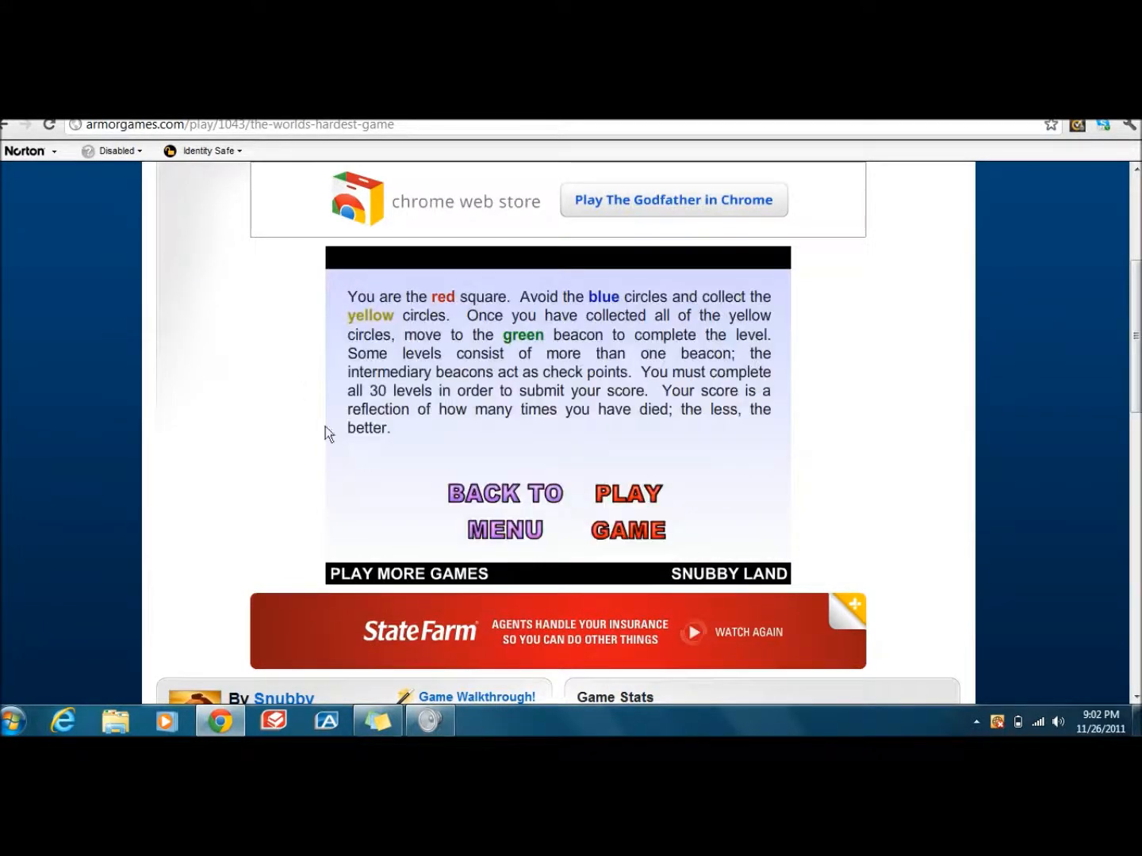
left_click(628, 511)
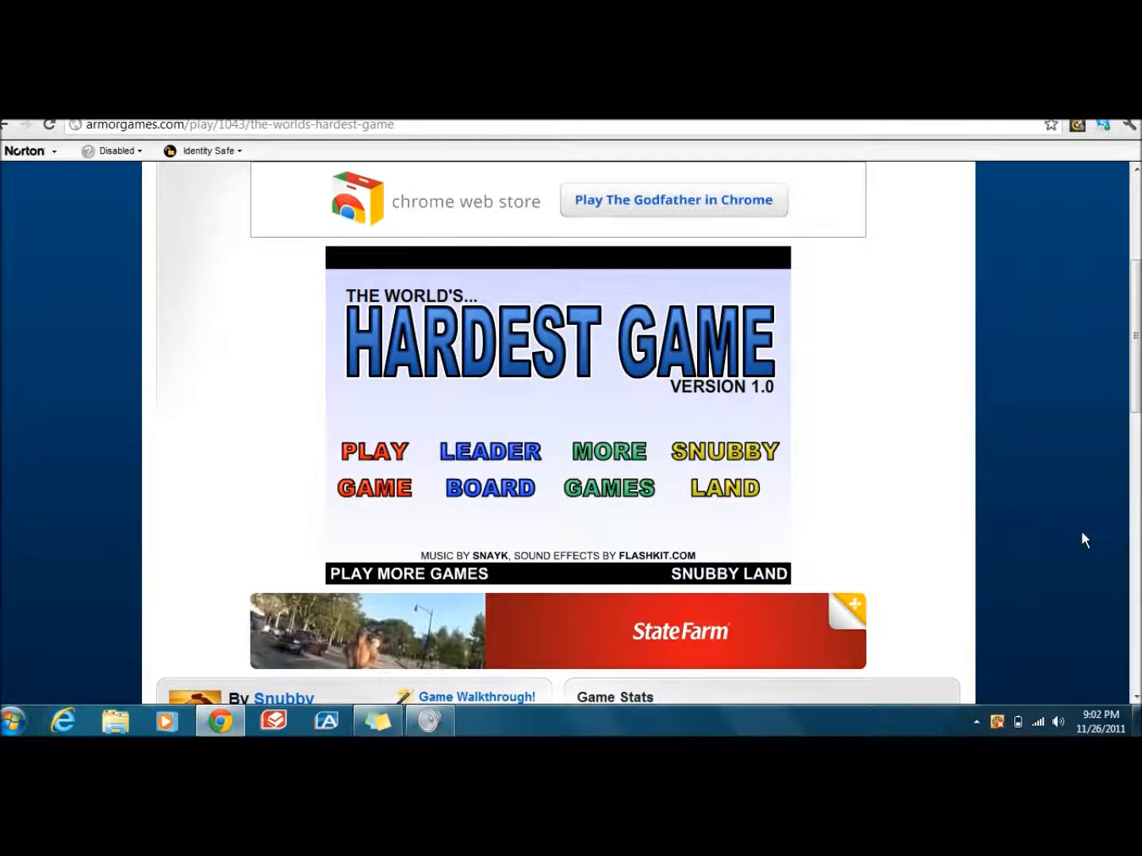
mouse_move(1059, 722)
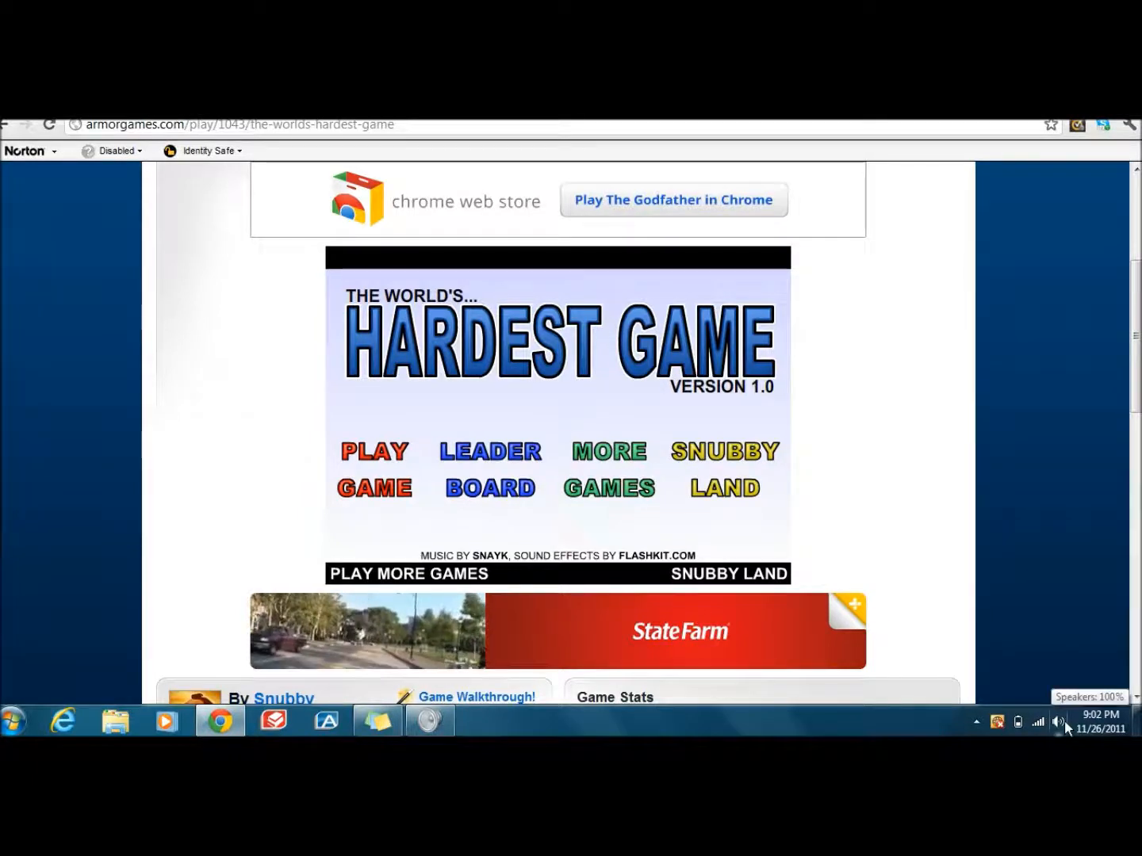
- Mute Google Chrome's audio in the Windows Volume Mixer from the taskbar speaker icon
right_click(1059, 721)
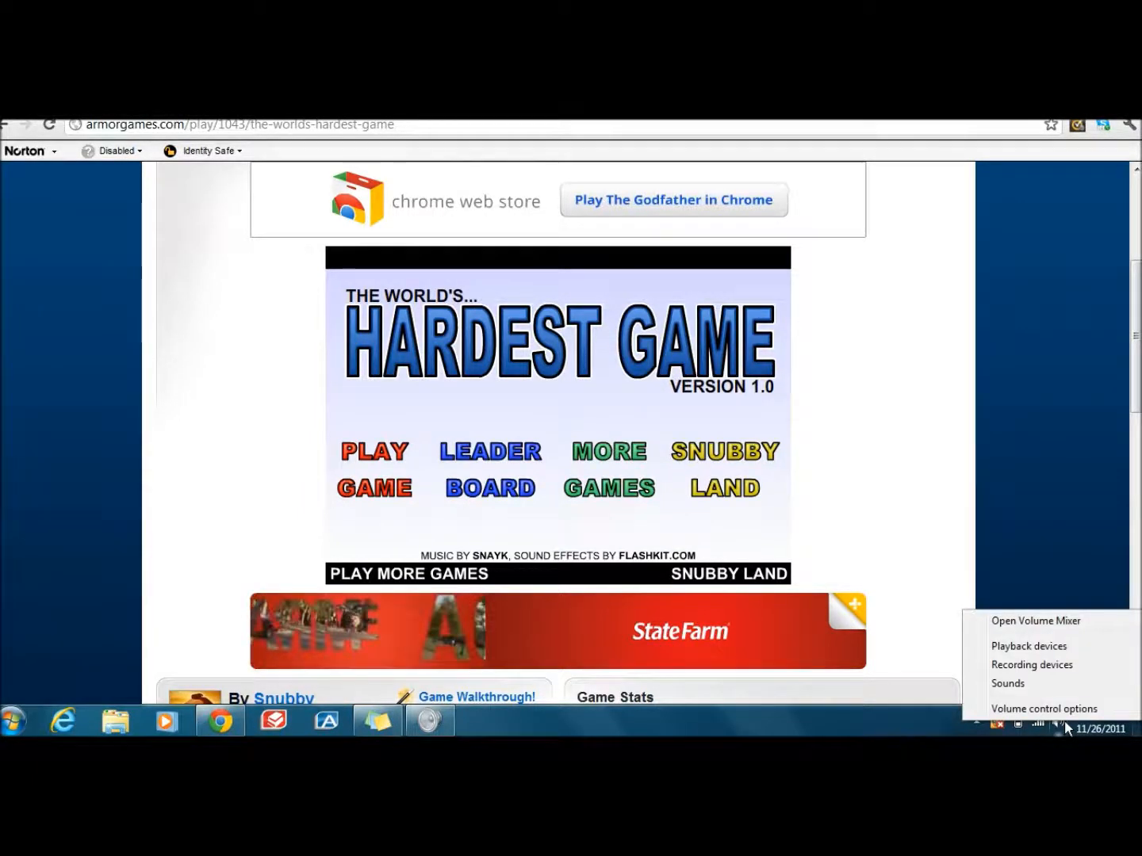
mouse_move(1040, 635)
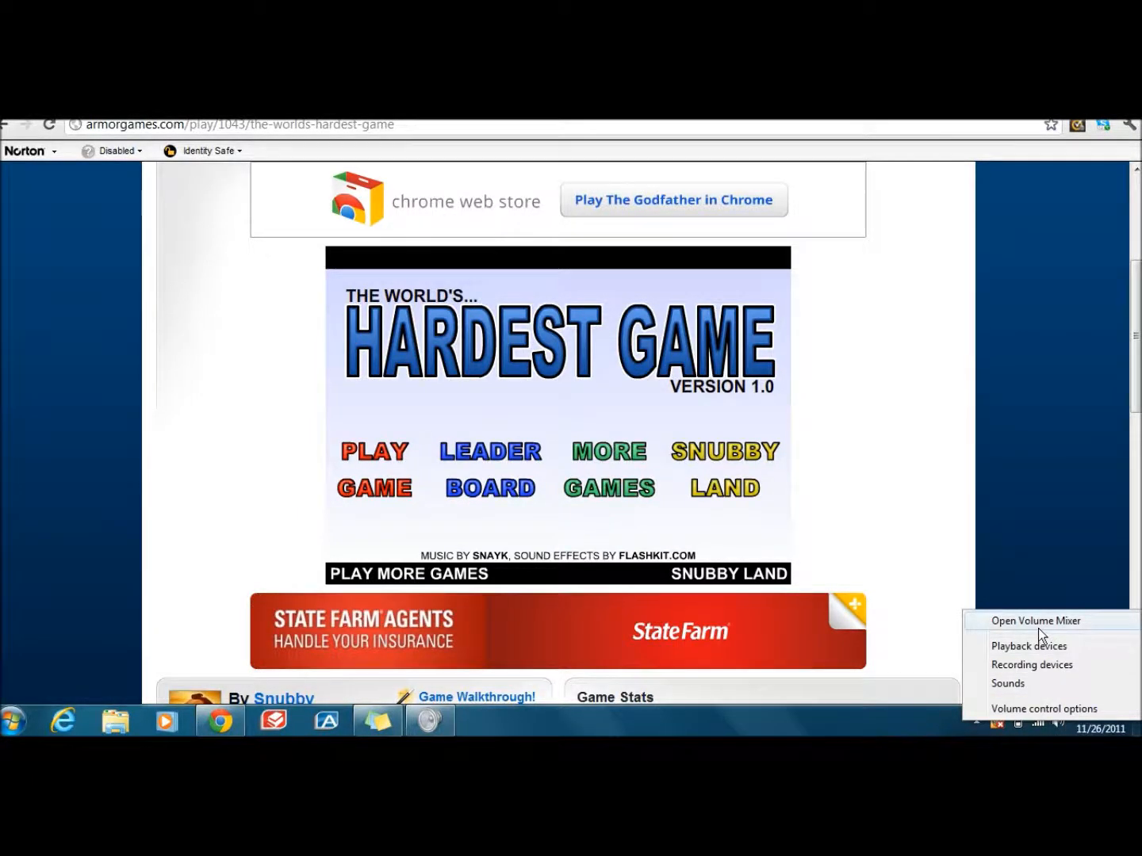
left_click(1035, 621)
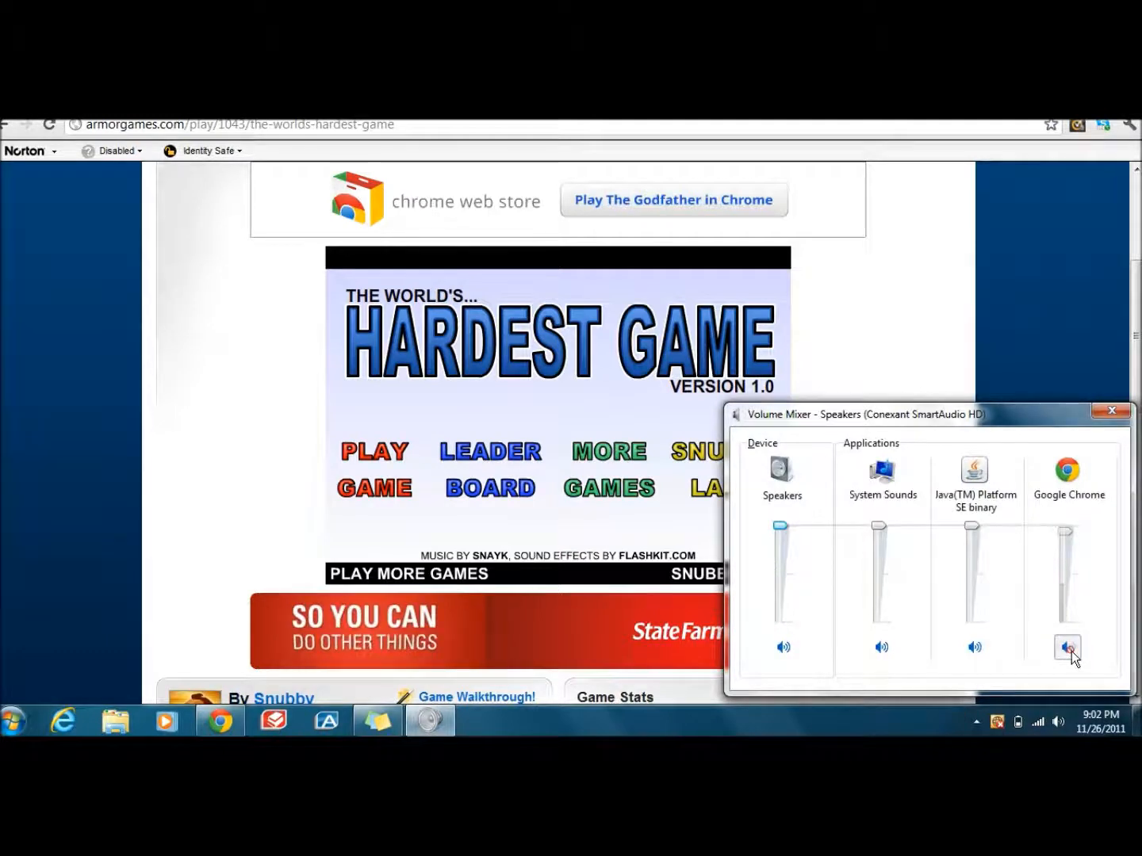
left_click(1110, 411)
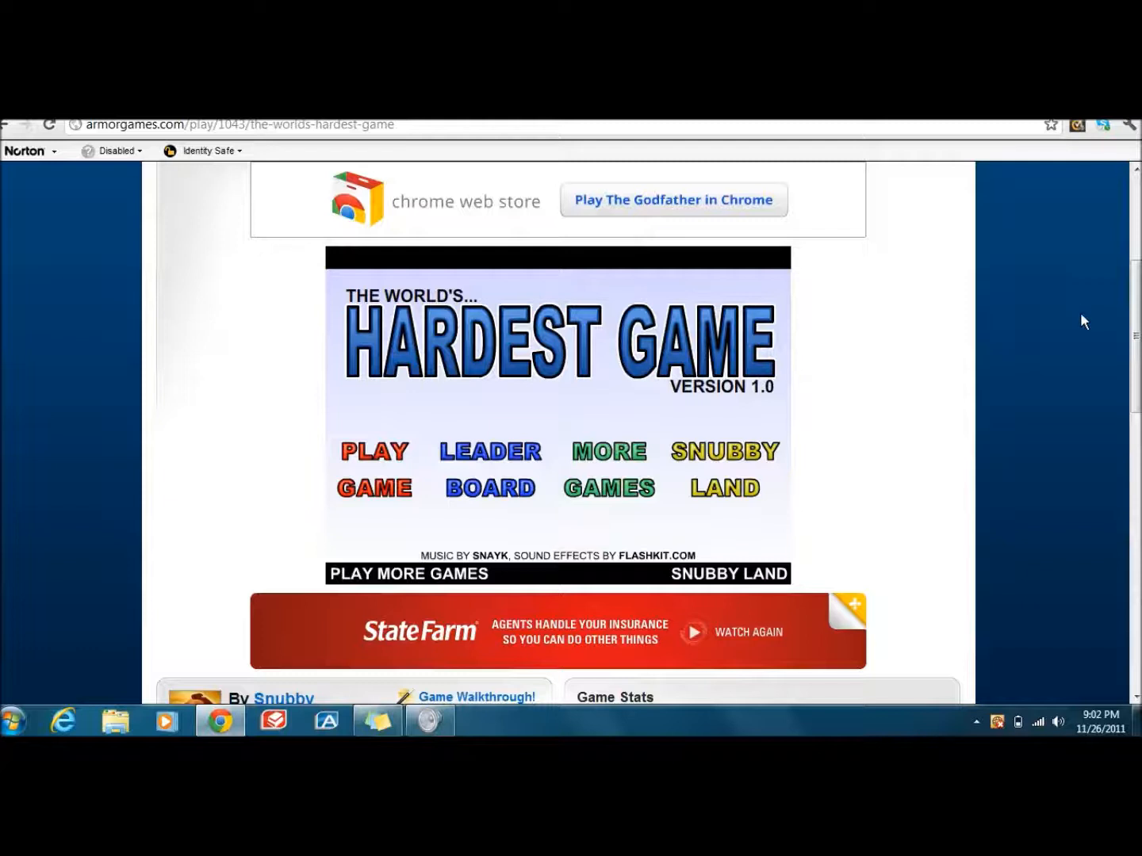
mouse_move(1079, 222)
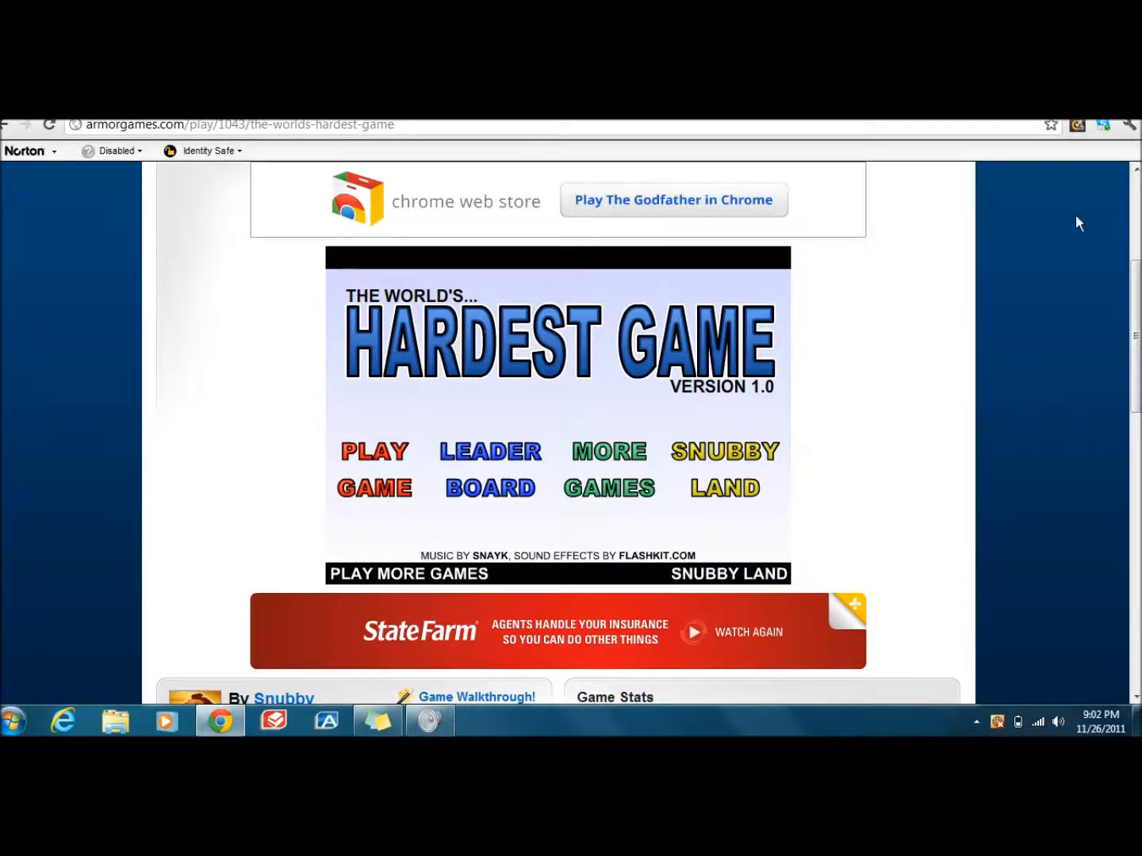
mouse_move(136, 434)
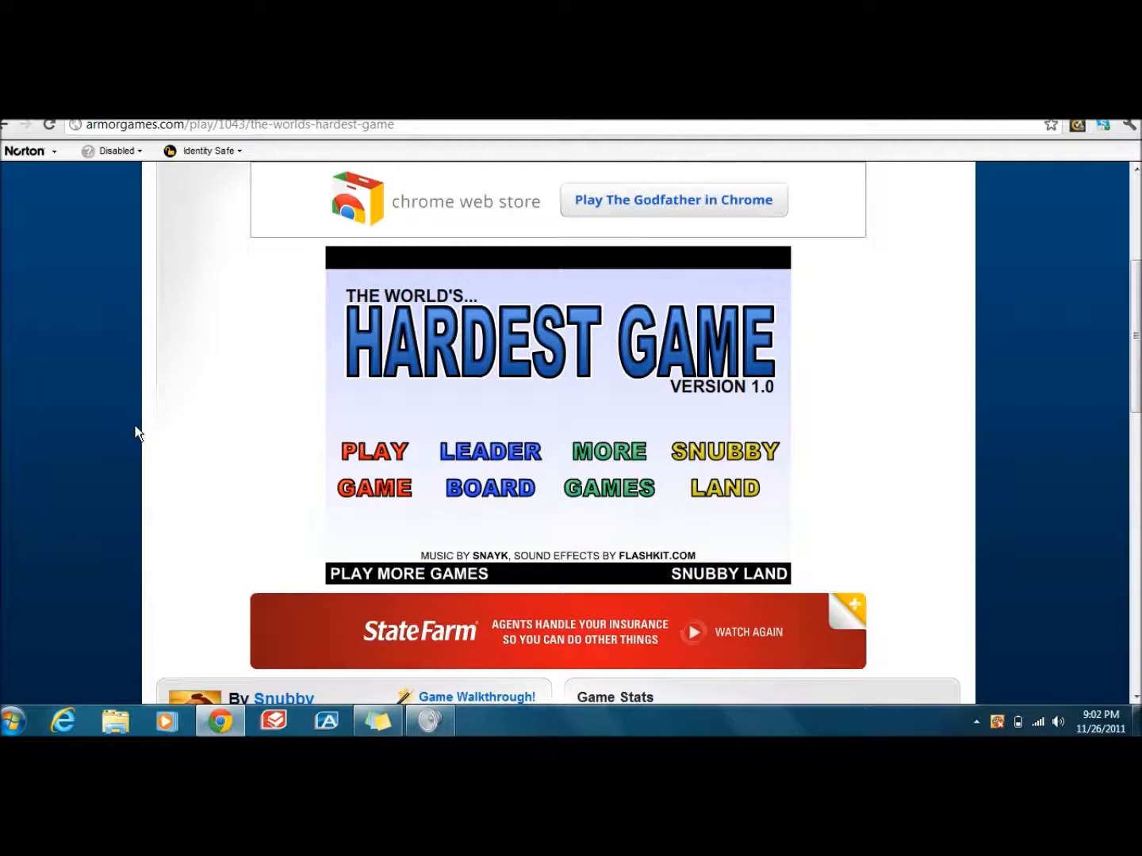
mouse_move(105, 277)
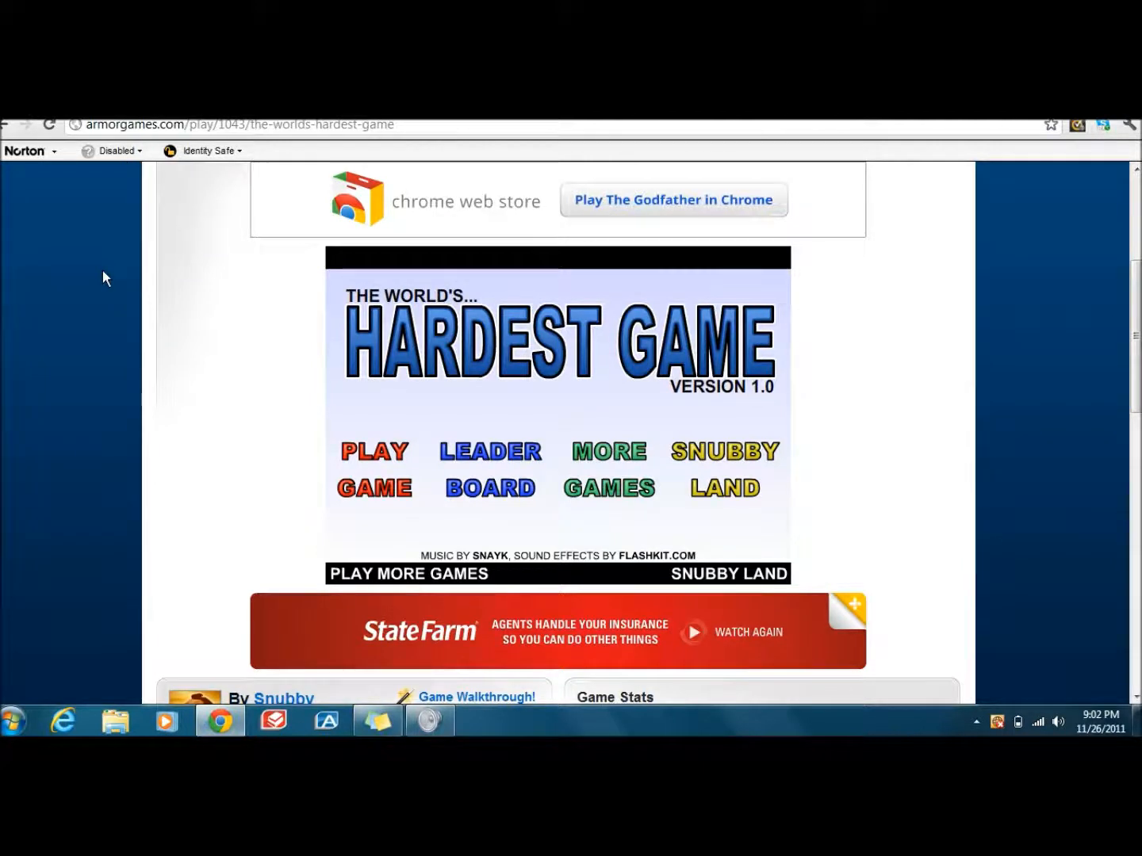